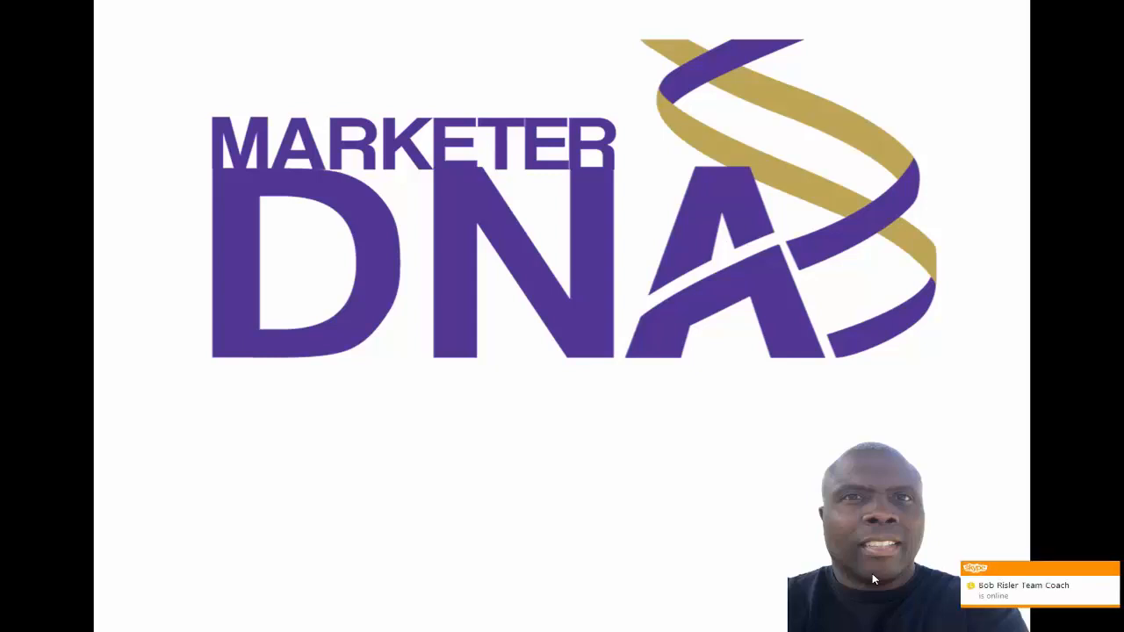
mouse_move(994, 576)
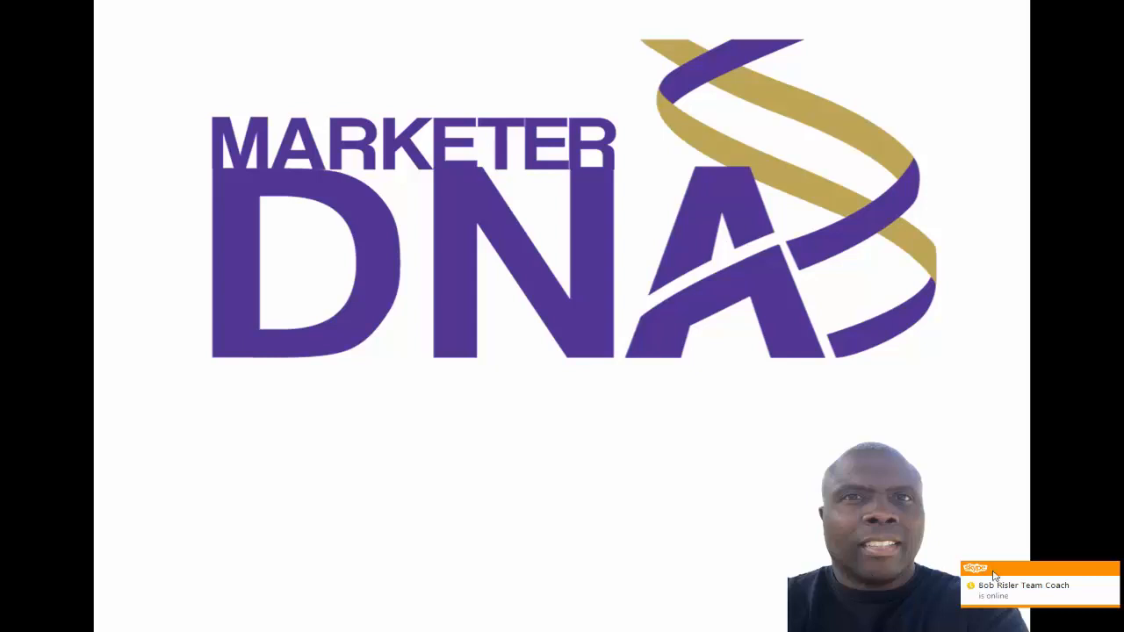